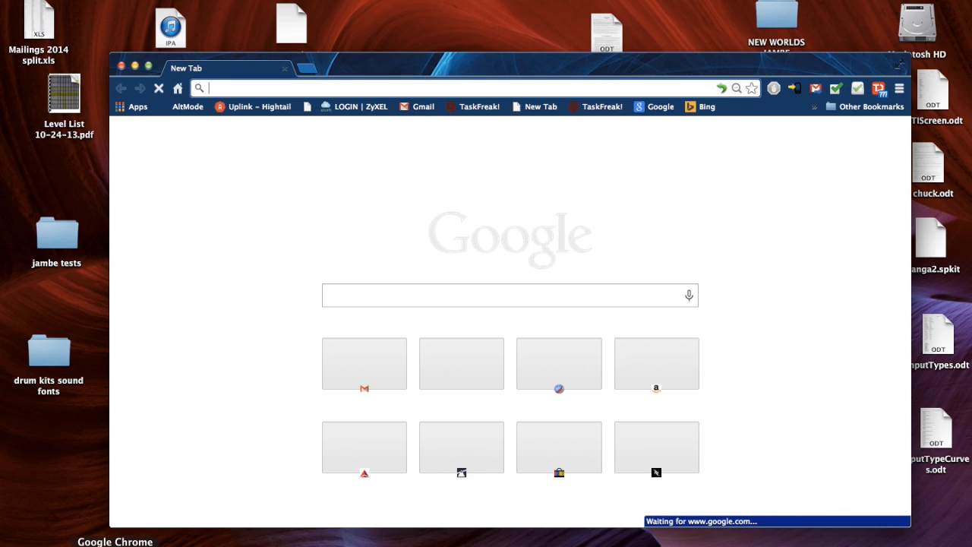
- Browse microchip.com Development Tools to the MPLAB X IDE downloads list with the Mac v2.10 installer
type("microchip.com")
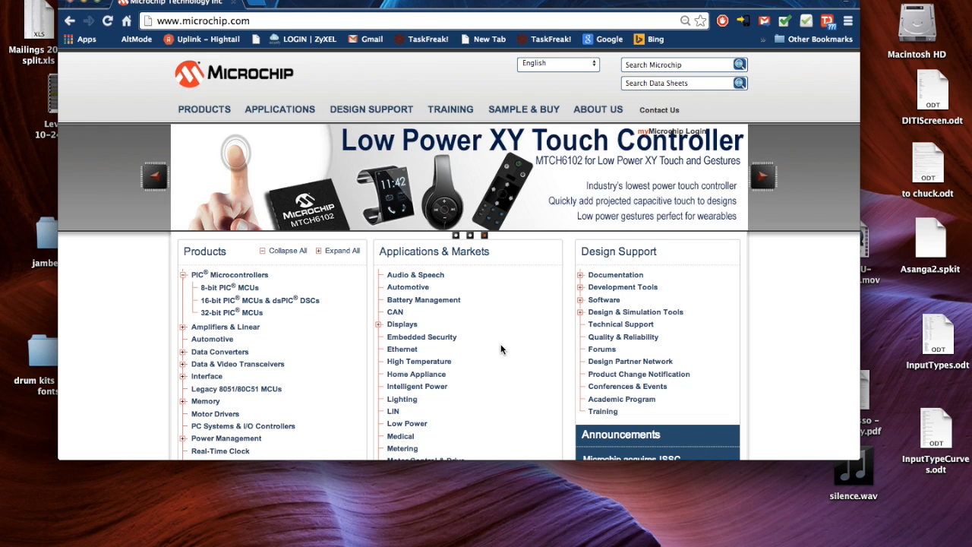
mouse_move(622, 287)
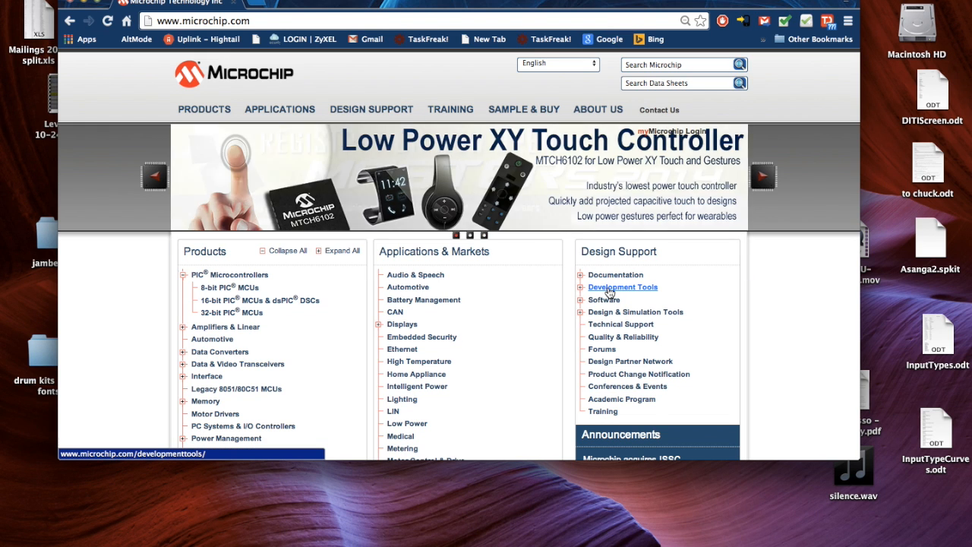
left_click(622, 286)
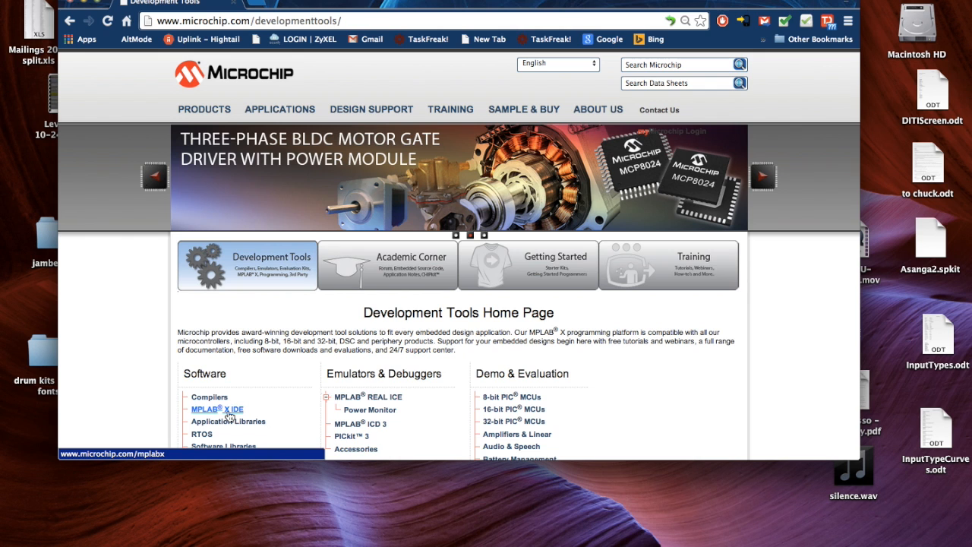
left_click(214, 409)
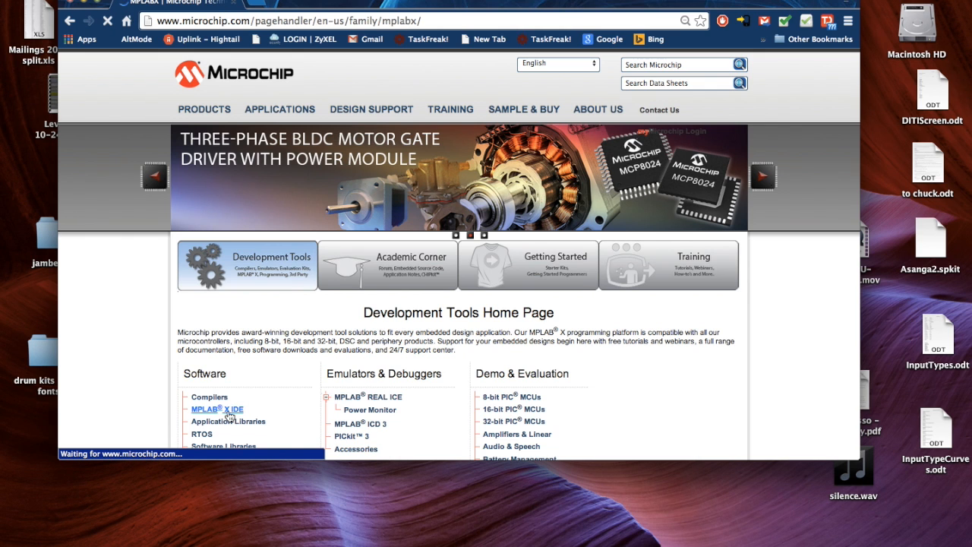
left_click(213, 409)
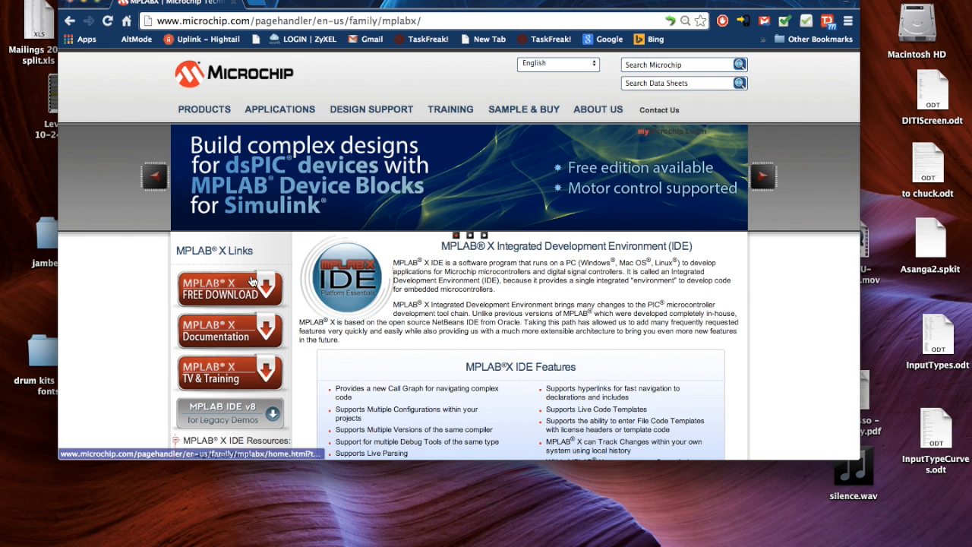
left_click(228, 283)
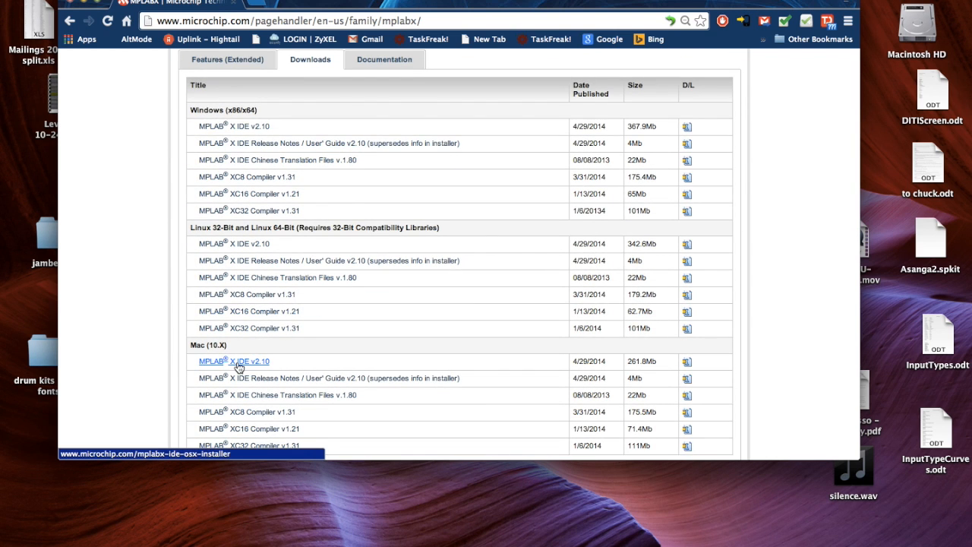
mouse_move(319, 499)
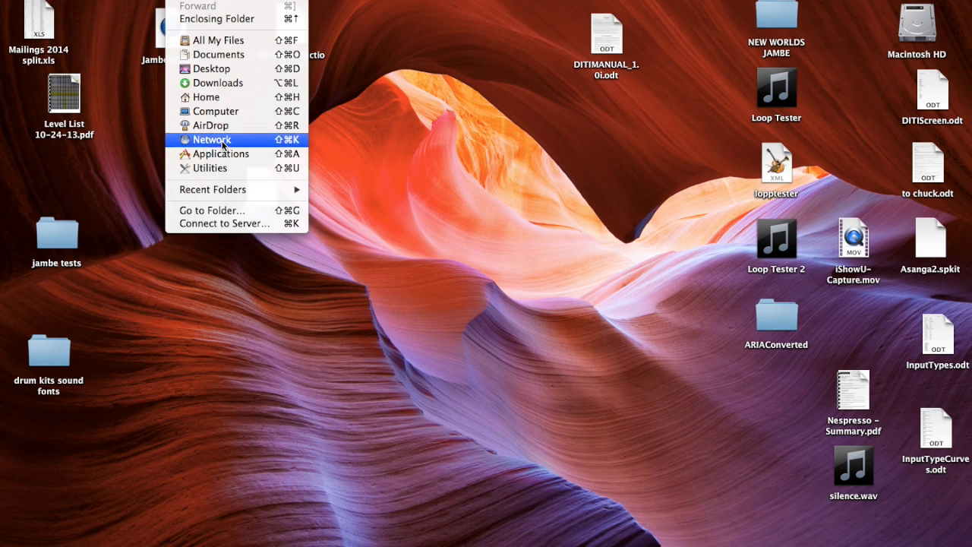
- Launch mplab_ipe from Applications > microchip > mplabx in Finder
left_click(221, 153)
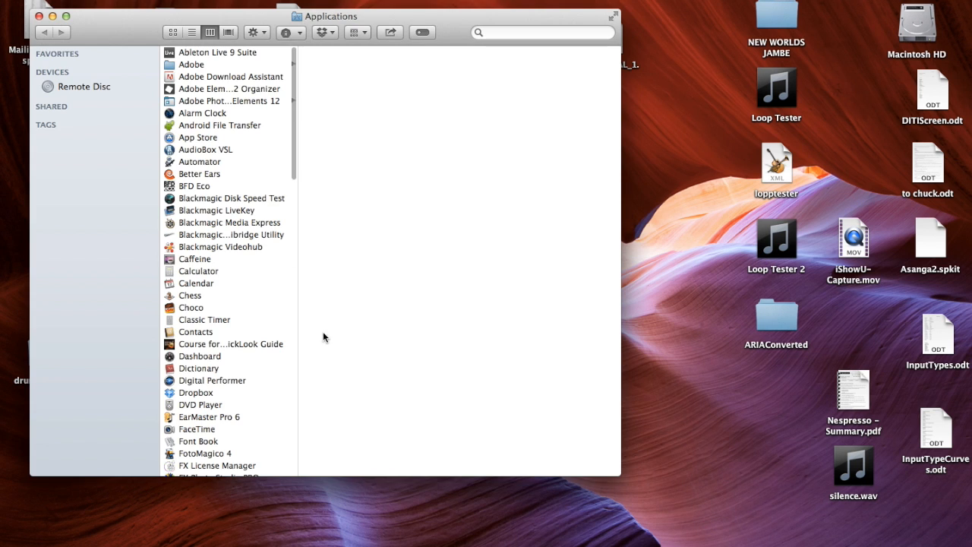
scroll("down", 3)
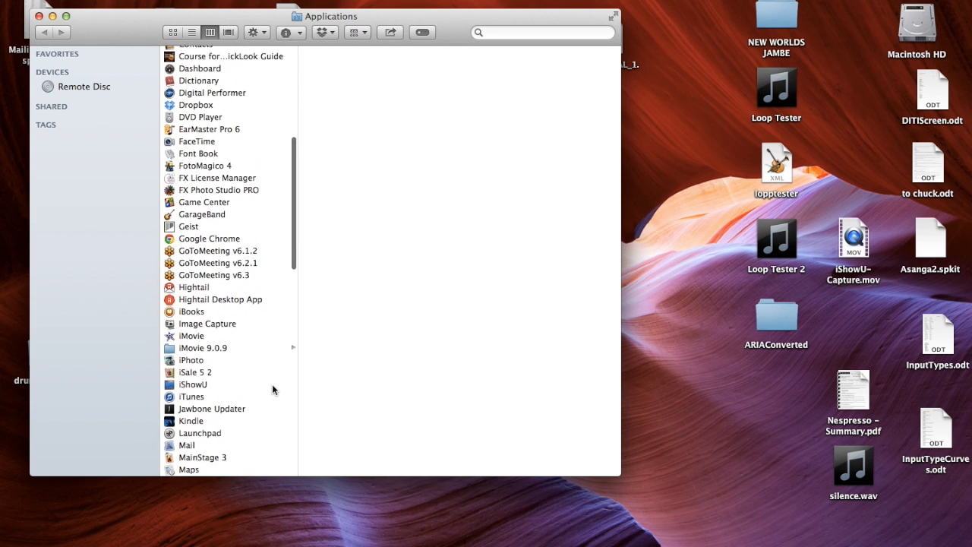
scroll("down", 3)
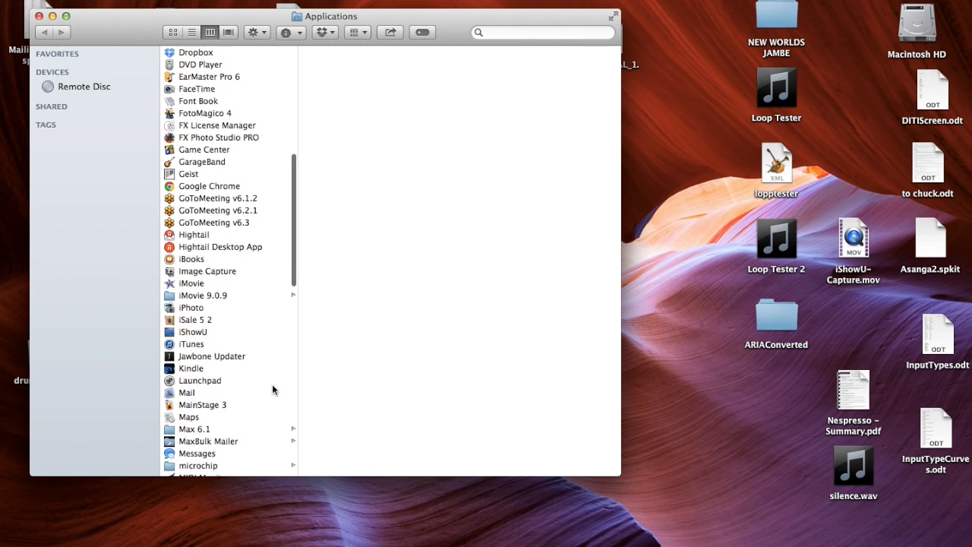
scroll("down", 3)
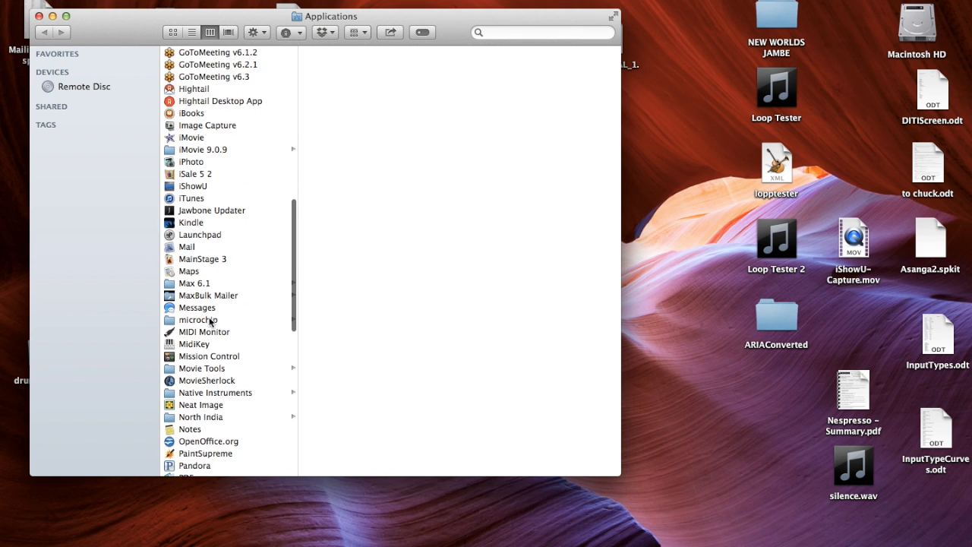
left_click(198, 319)
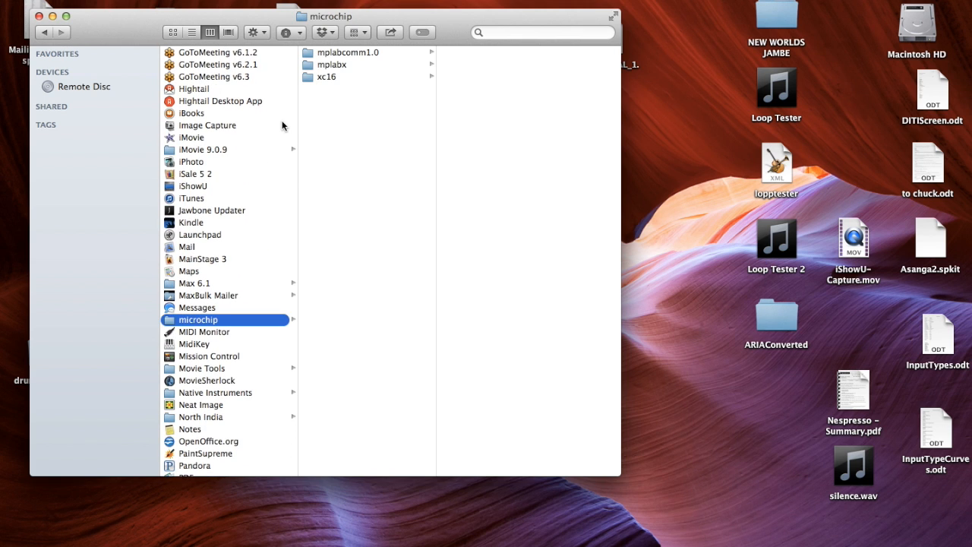
left_click(332, 64)
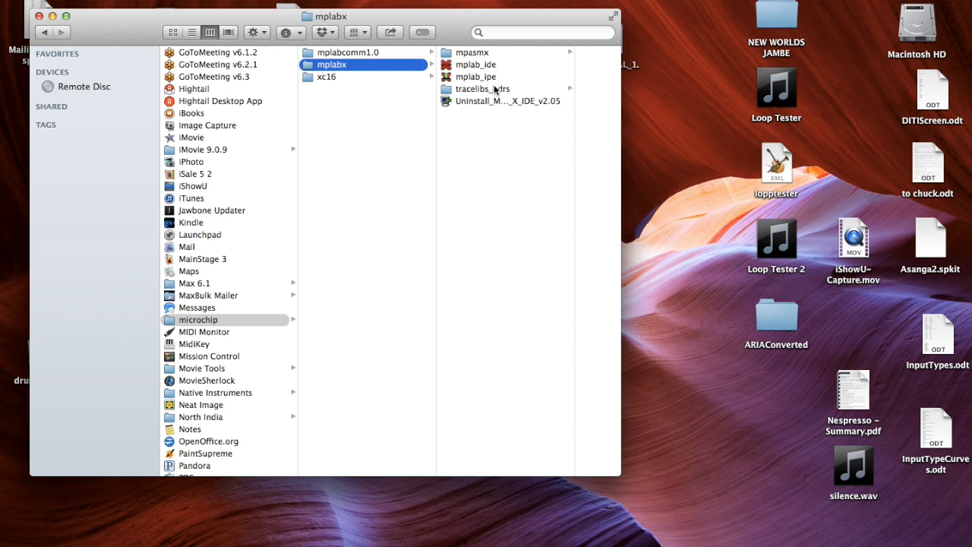
mouse_move(472, 80)
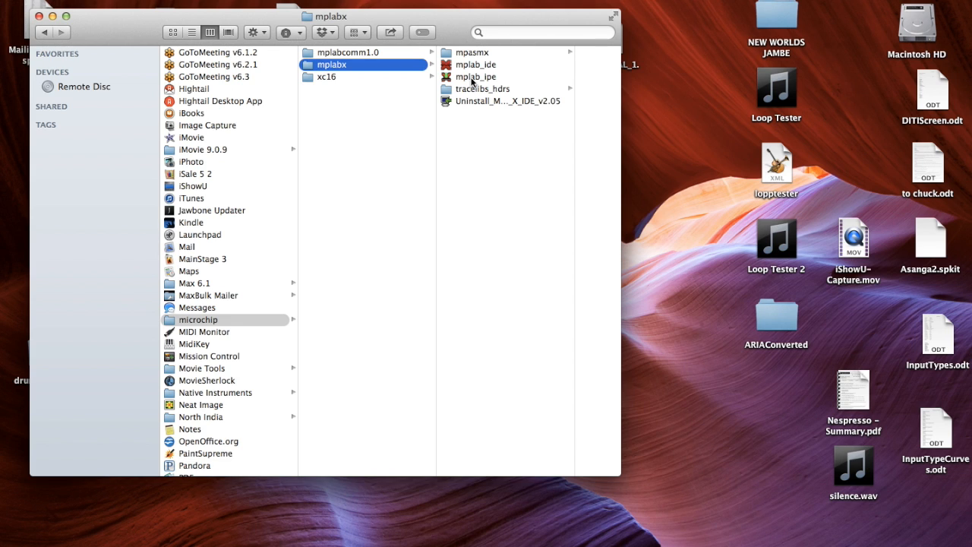
left_click(476, 76)
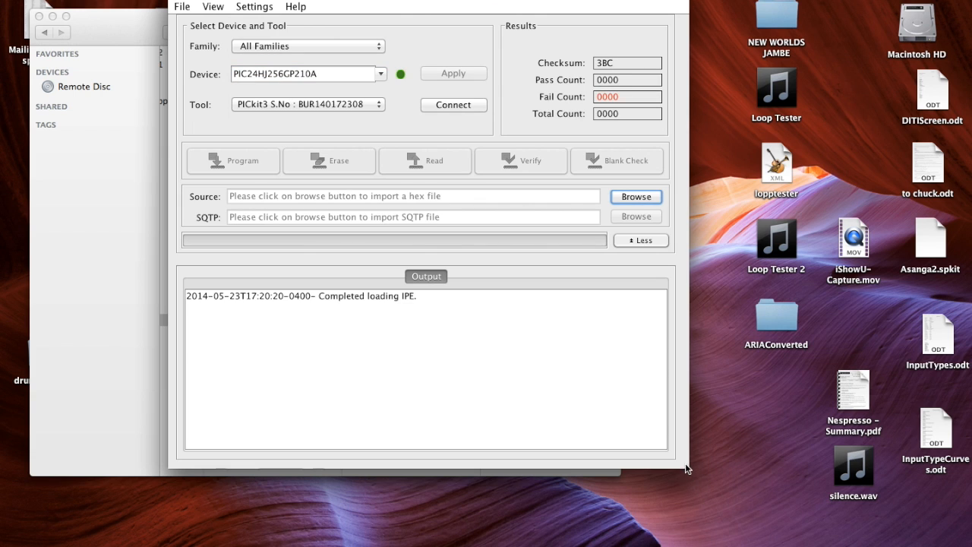
mouse_move(281, 41)
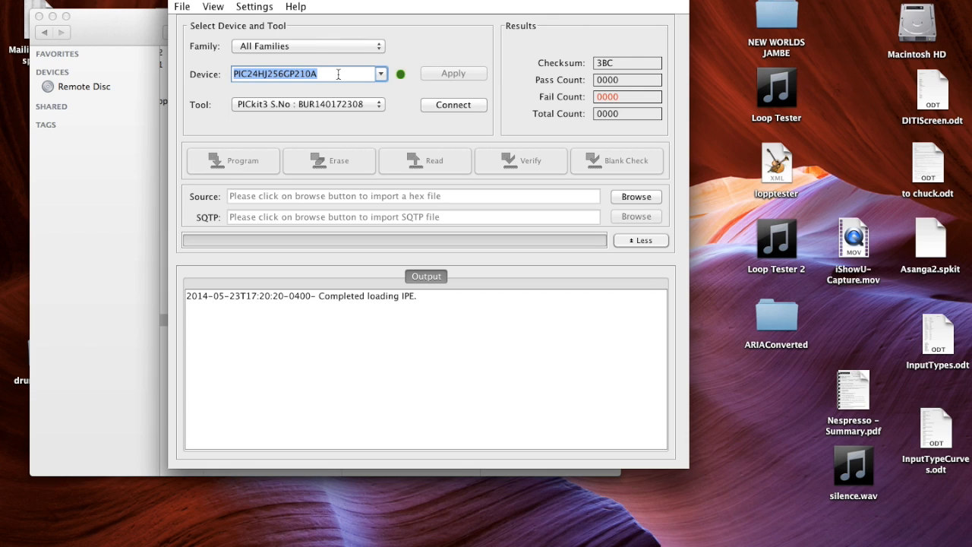
mouse_move(383, 119)
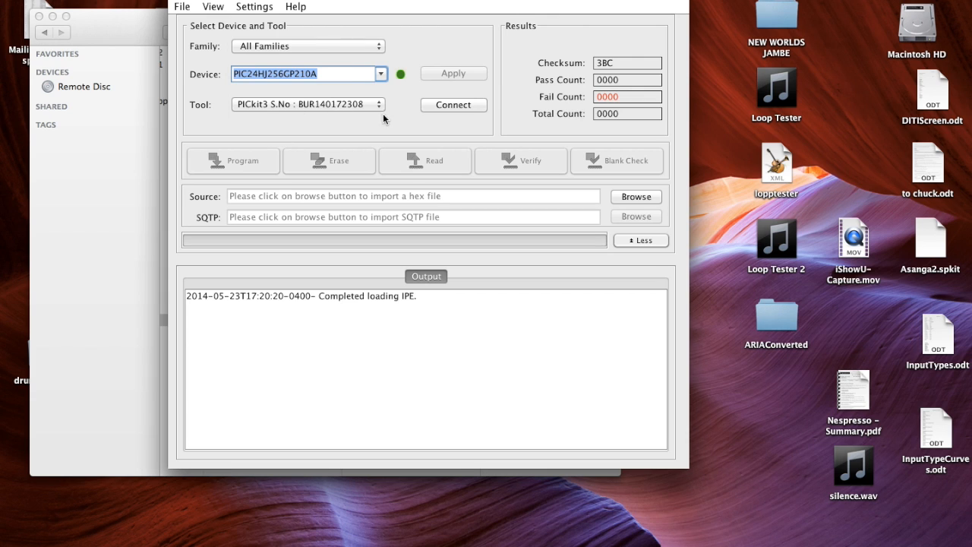
mouse_move(254, 160)
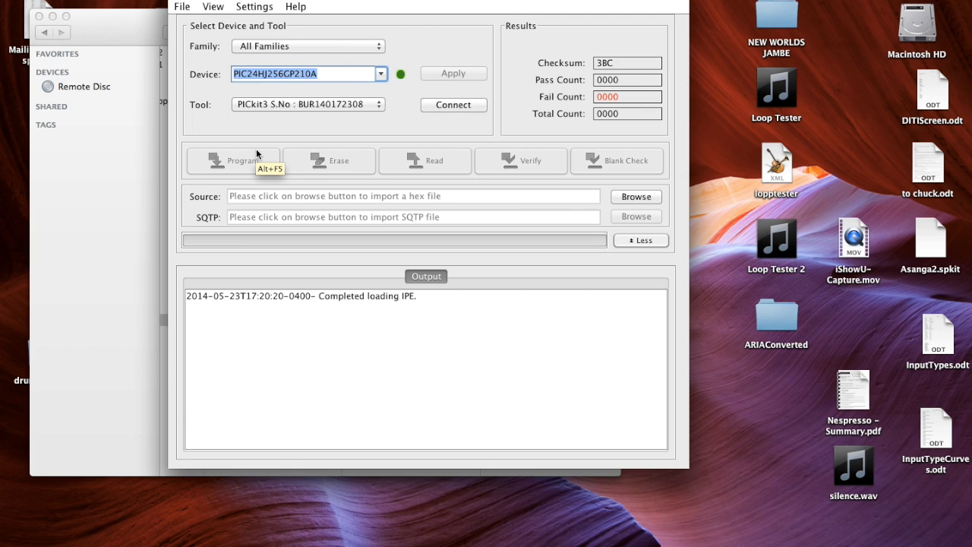
mouse_move(256, 154)
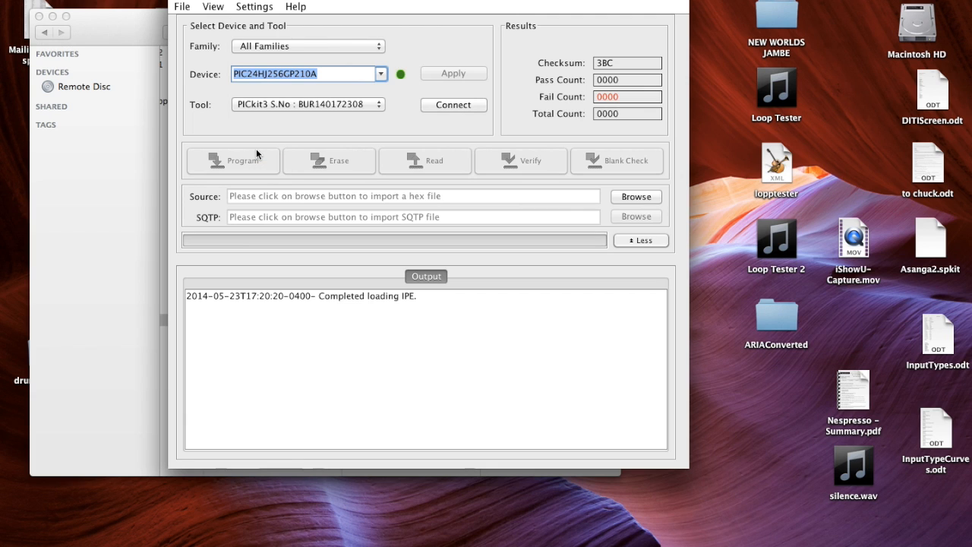
- Connect to the PICkit3 and detect the PIC24HJ256GP210A target, revision 3003
left_click(453, 105)
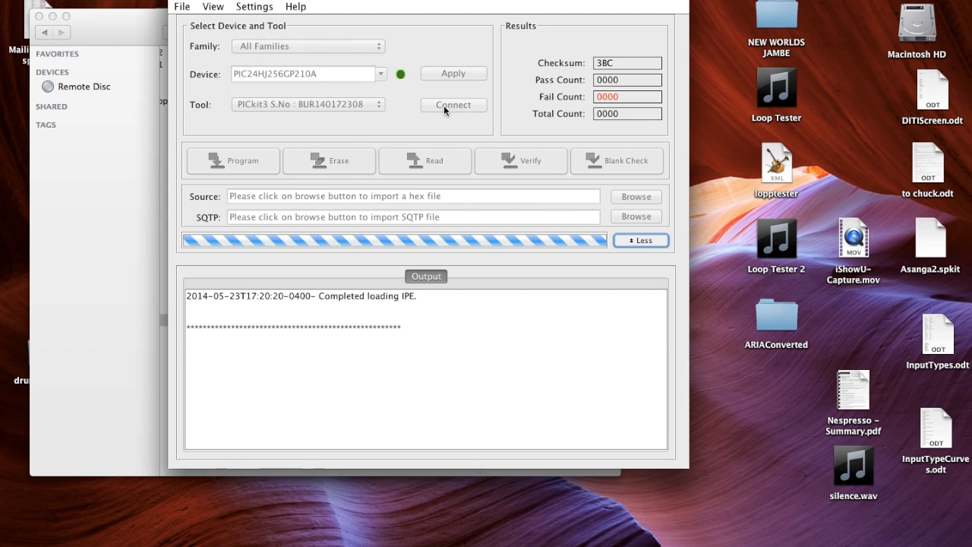
left_click(453, 105)
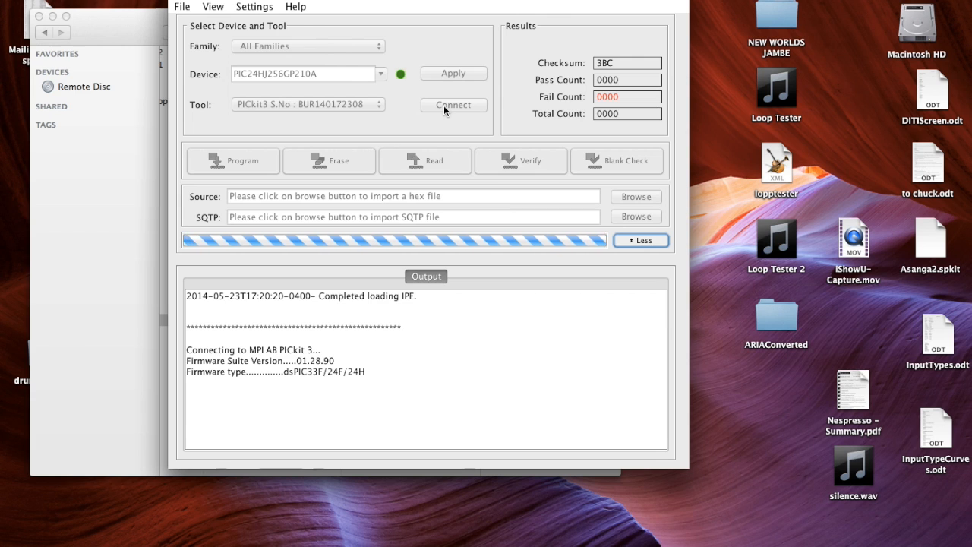
left_click(453, 105)
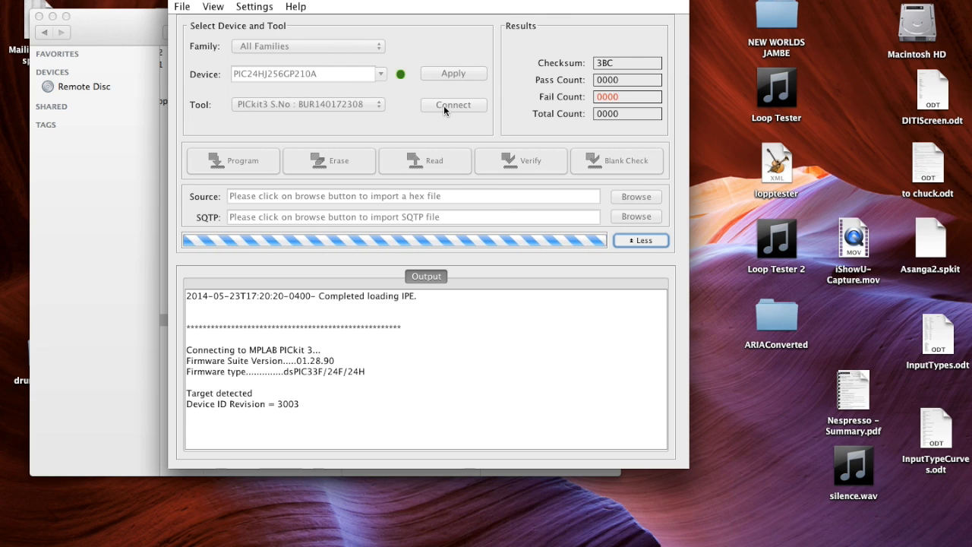
left_click(453, 105)
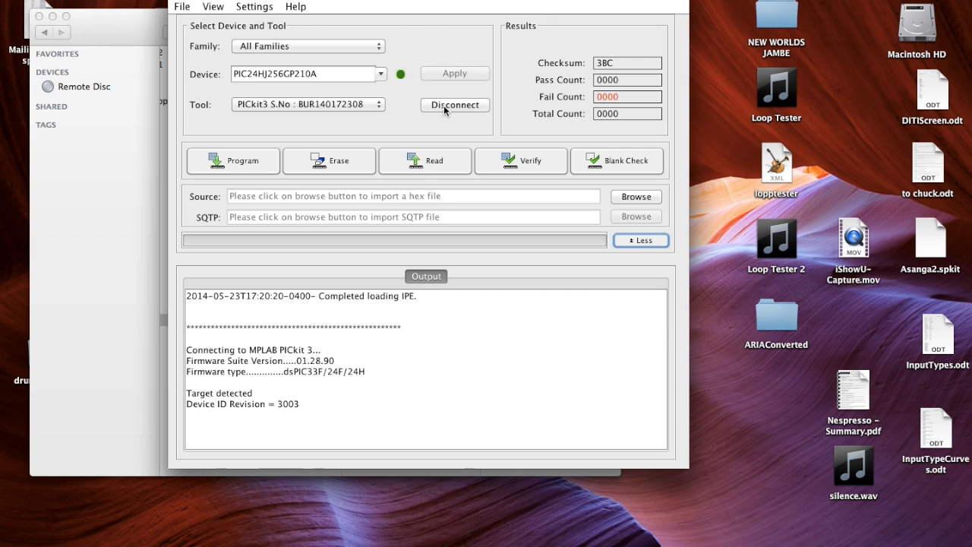
mouse_move(226, 364)
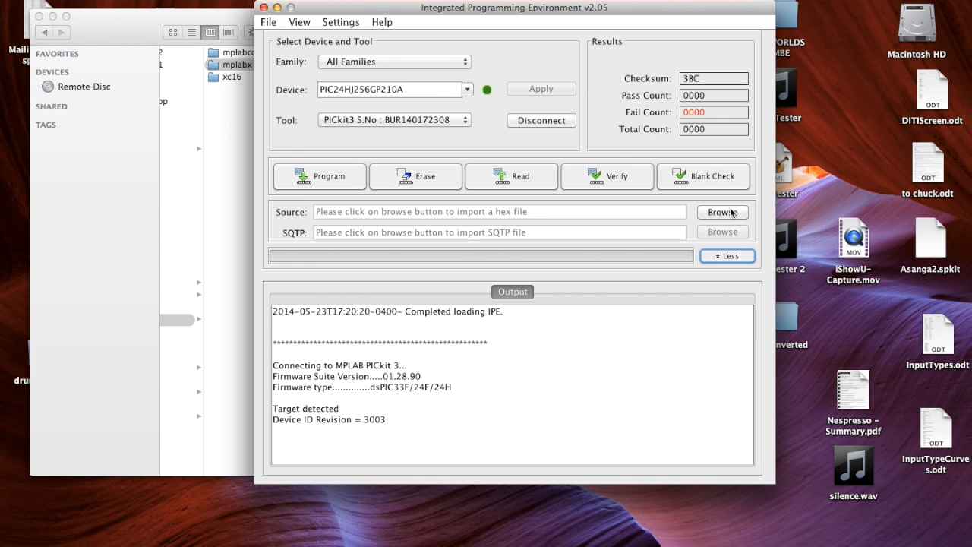
- Load DITI.X.production.hex from the Desktop as the source file (checksum CF27)
left_click(722, 212)
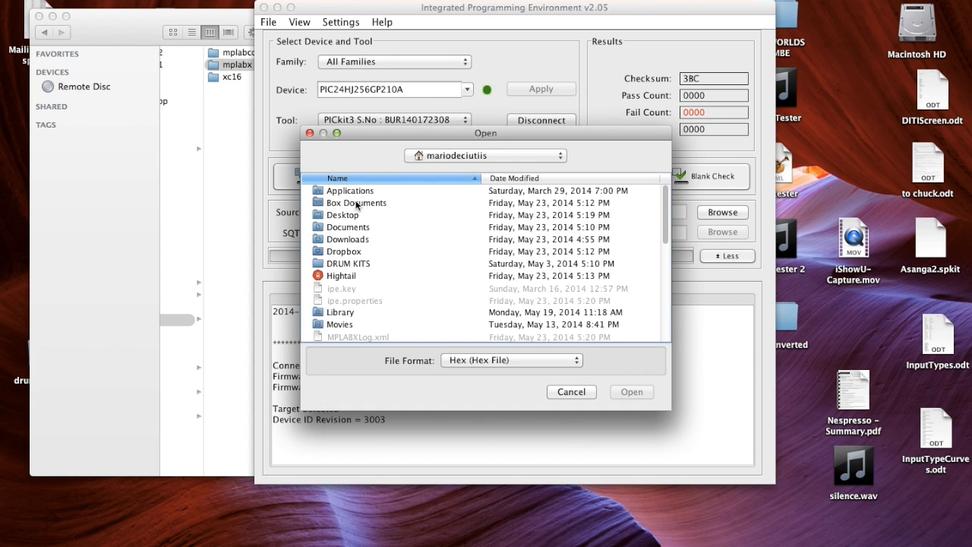
double_click(342, 215)
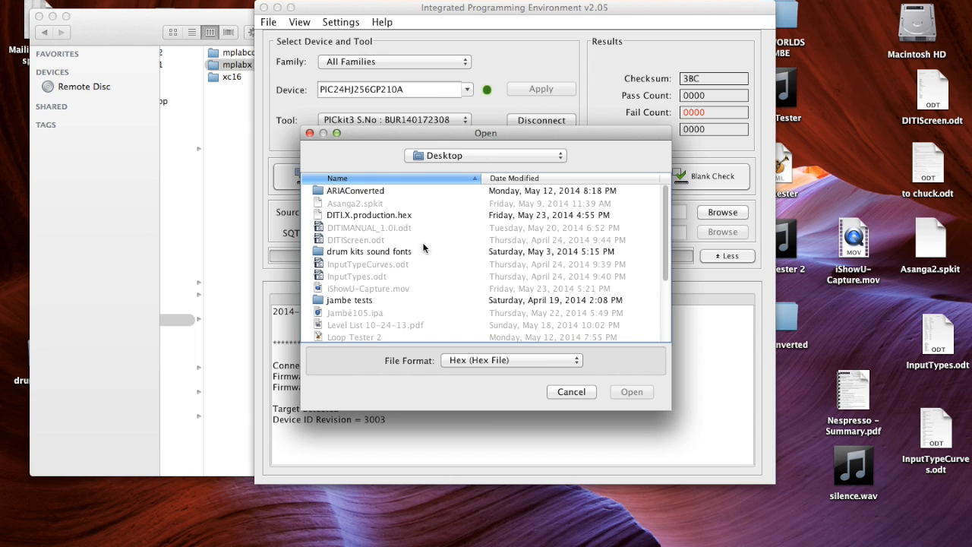
left_click(631, 392)
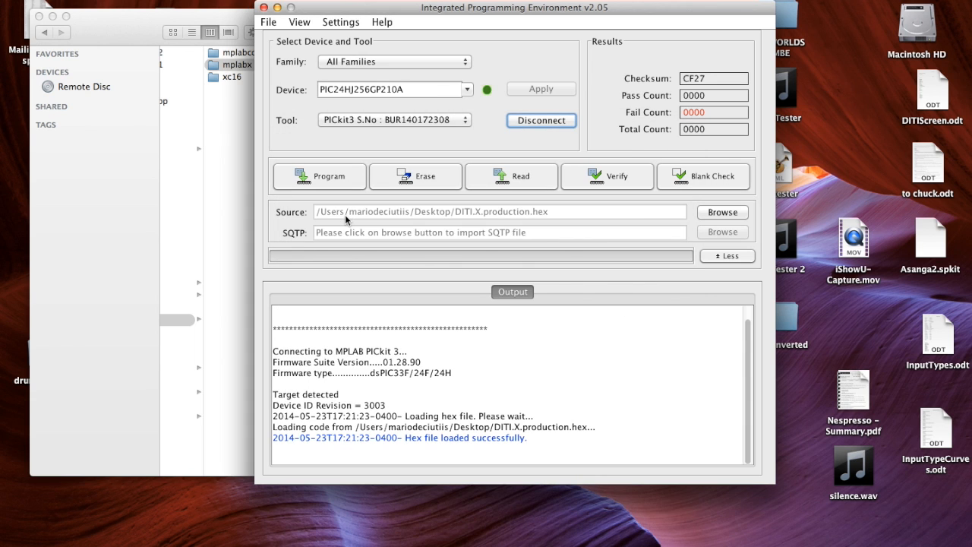
mouse_move(595, 382)
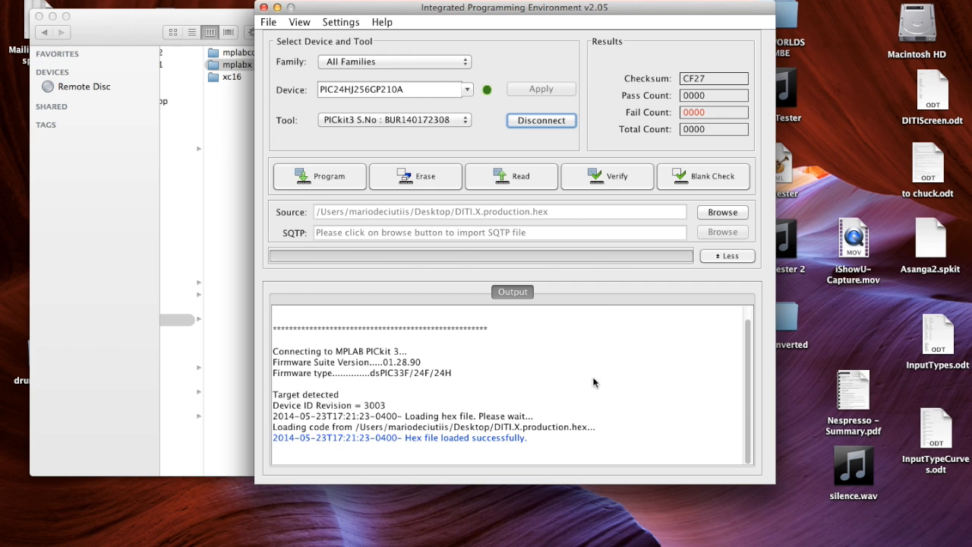
mouse_move(484, 439)
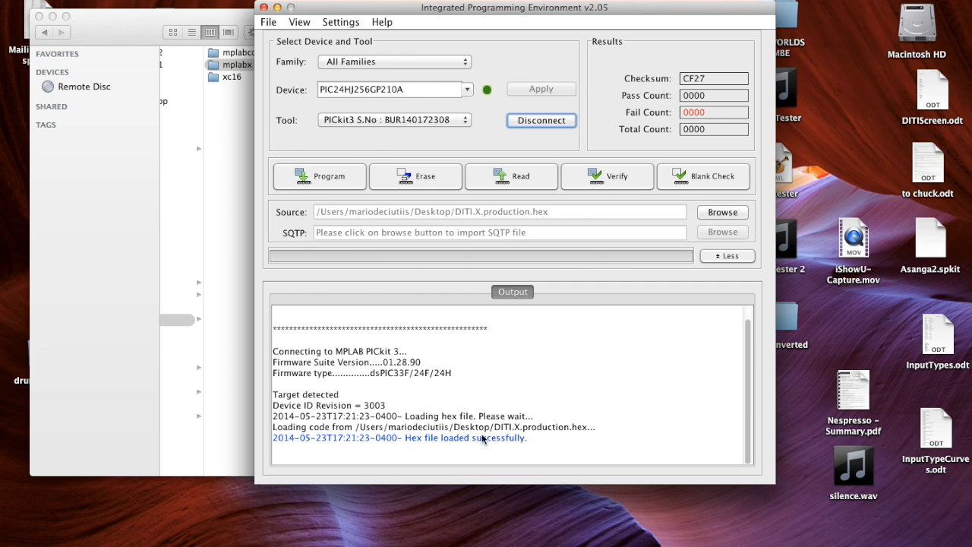
- Program the loaded hex into the PIC24HJ256GP210A until Programming complete, pass count 1
left_click(320, 176)
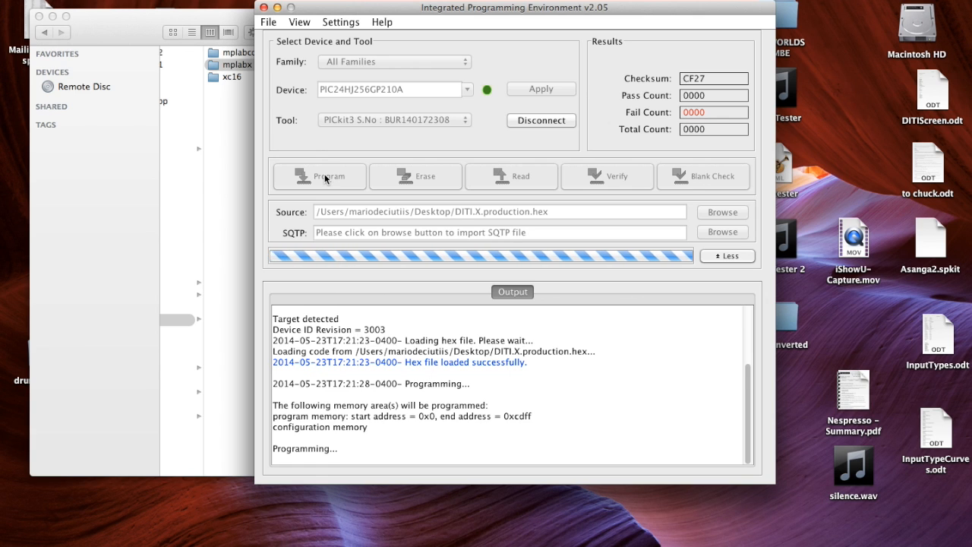
left_click(319, 176)
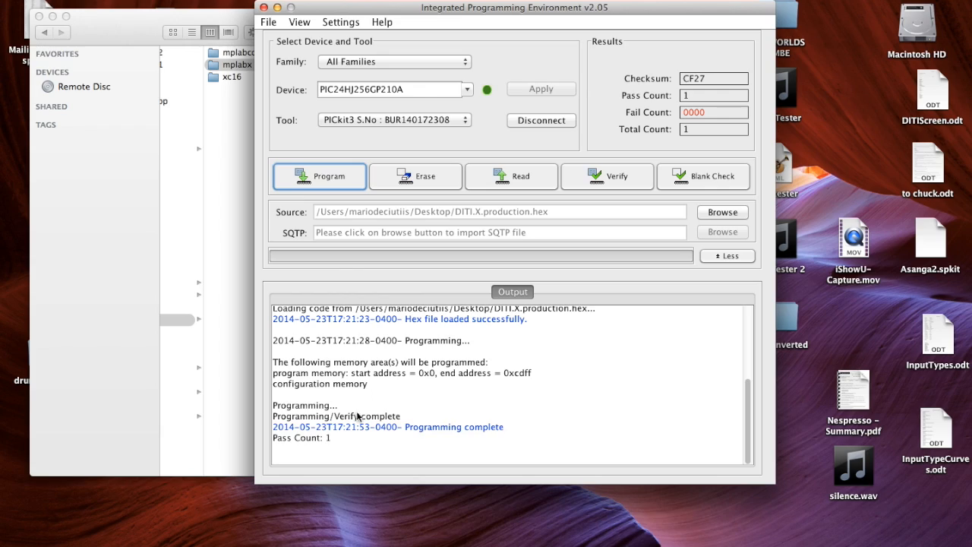